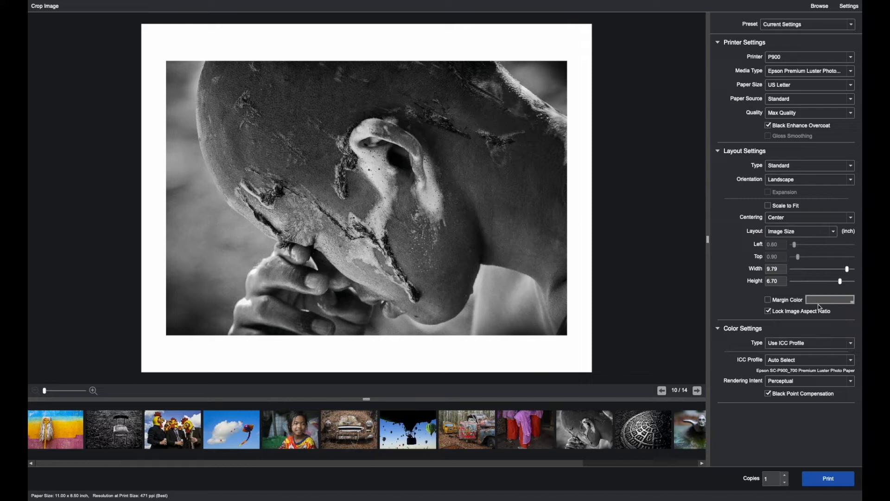
pyautogui.moveTo(802, 298)
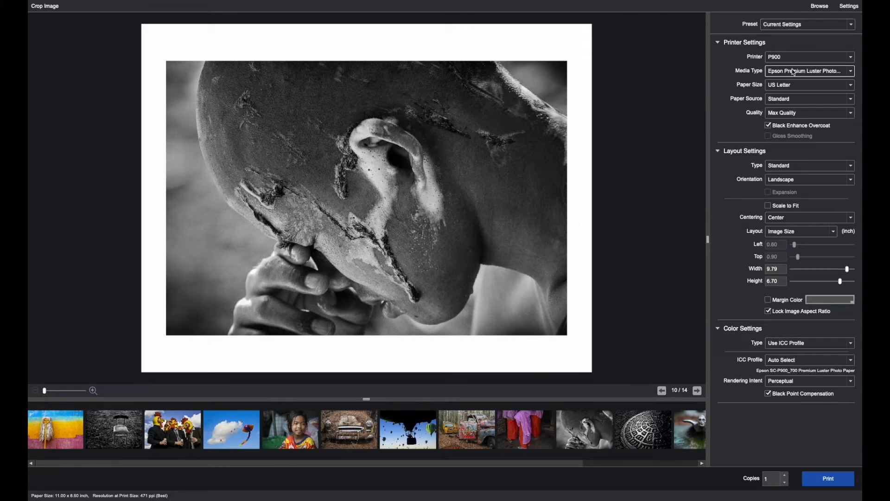
# Step: Show the colour management Type choices for the portrait print
pyautogui.click(810, 343)
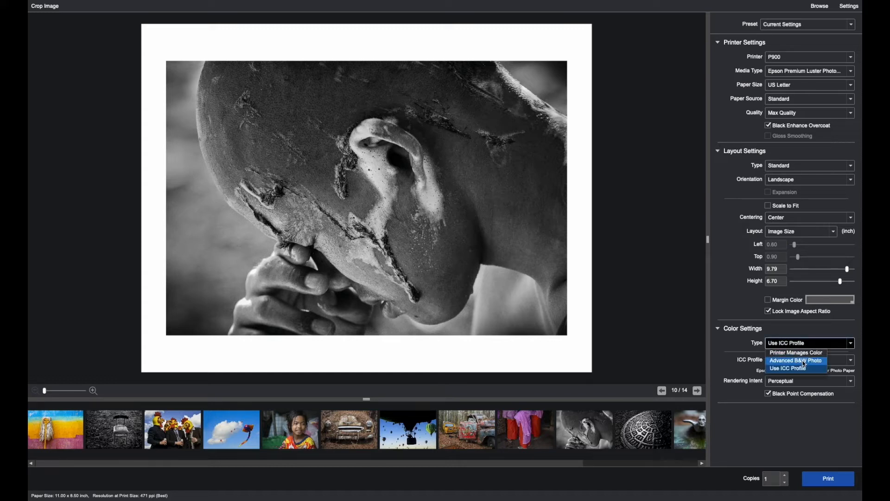
# Step: Set the Type to Advanced B&W Photo and collapse the Layout and Printer Settings sections
pyautogui.click(795, 361)
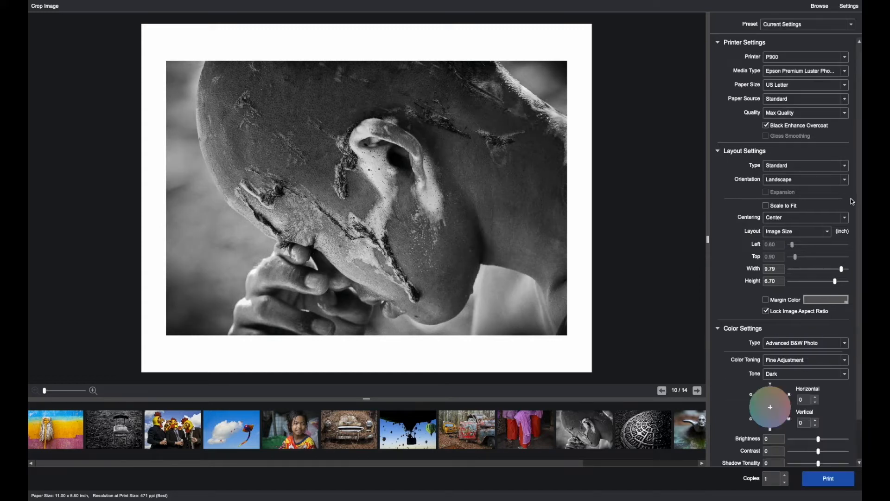
pyautogui.scroll(-3)
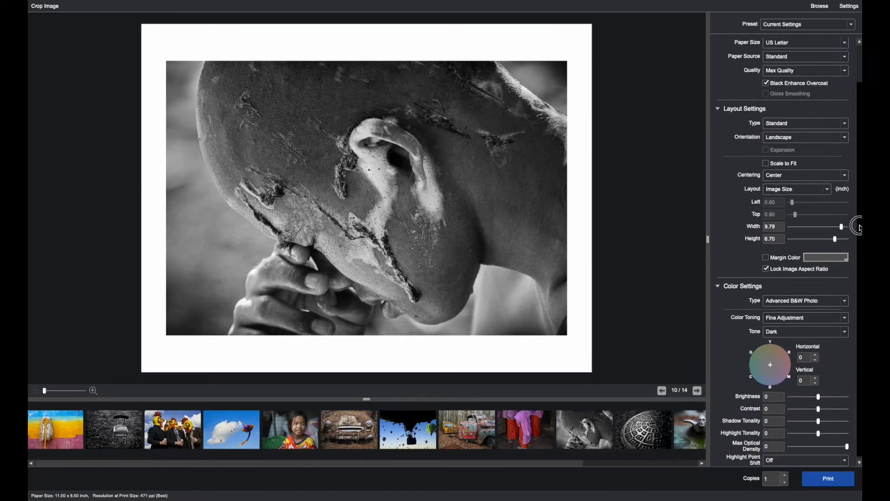
pyautogui.scroll(-3)
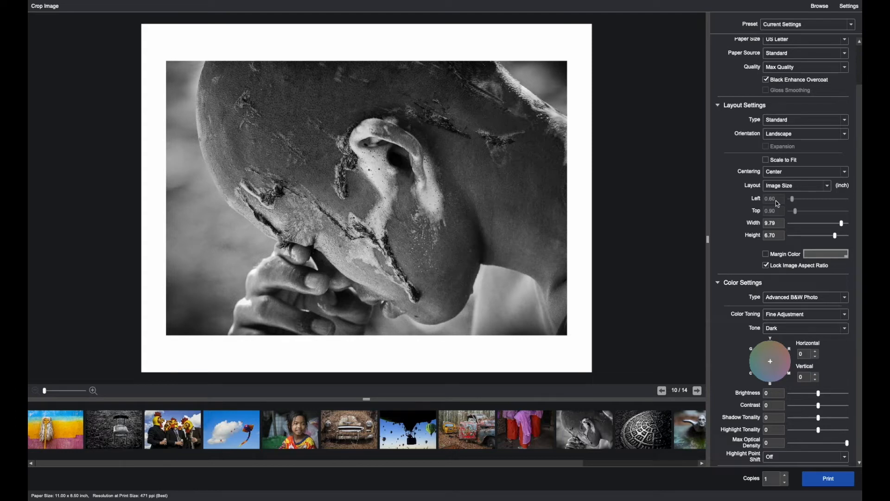
pyautogui.click(717, 104)
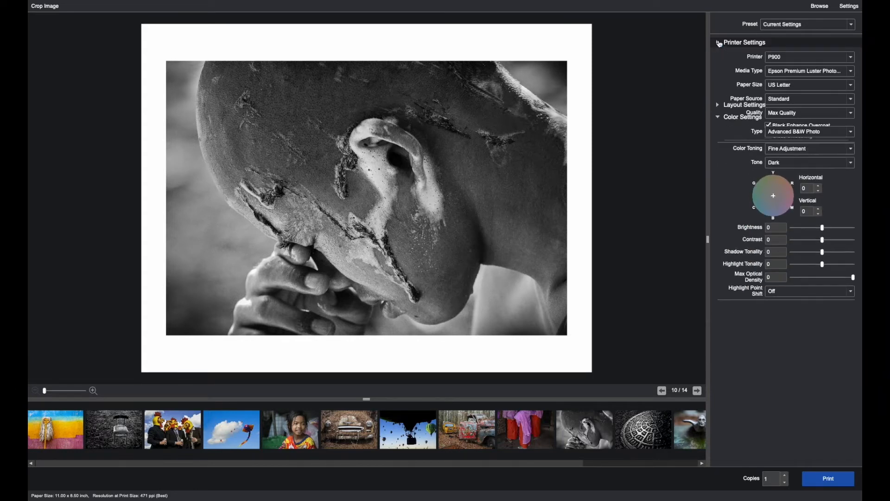
pyautogui.click(718, 43)
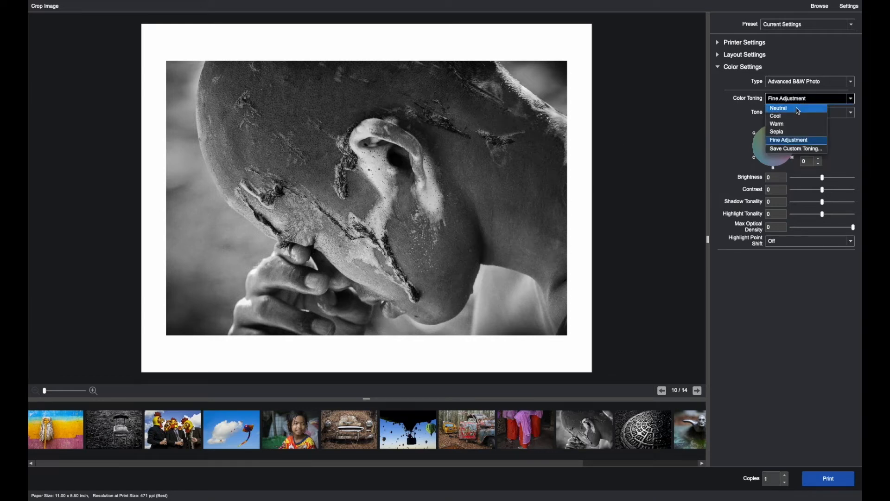
# Step: Preview Neutral, Cool, Warm and Sepia toning, then settle on Neutral
pyautogui.click(778, 107)
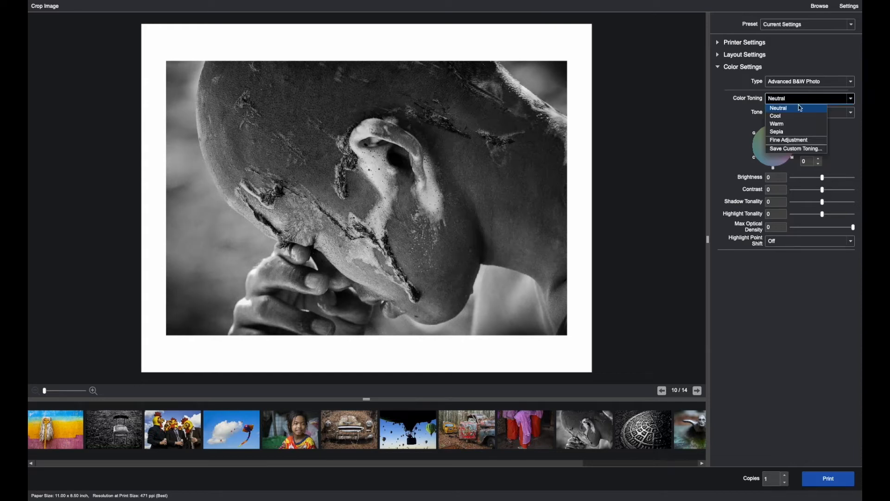
pyautogui.click(775, 115)
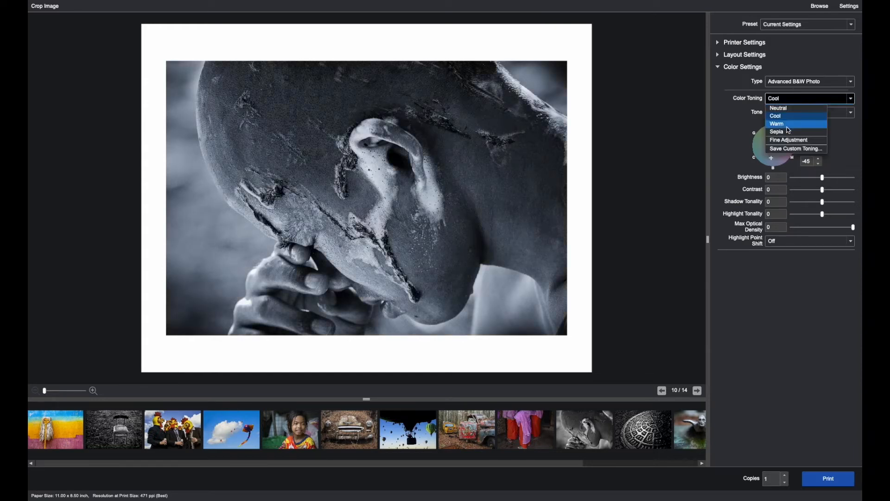
pyautogui.click(777, 123)
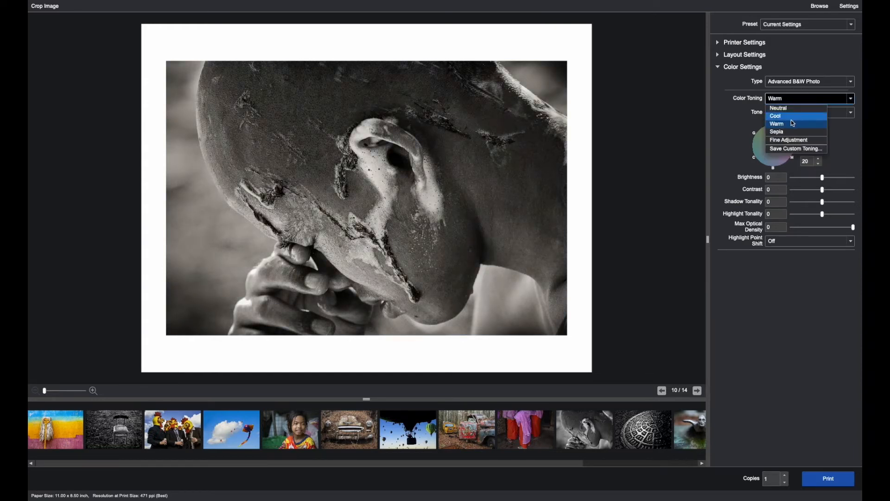
pyautogui.click(776, 131)
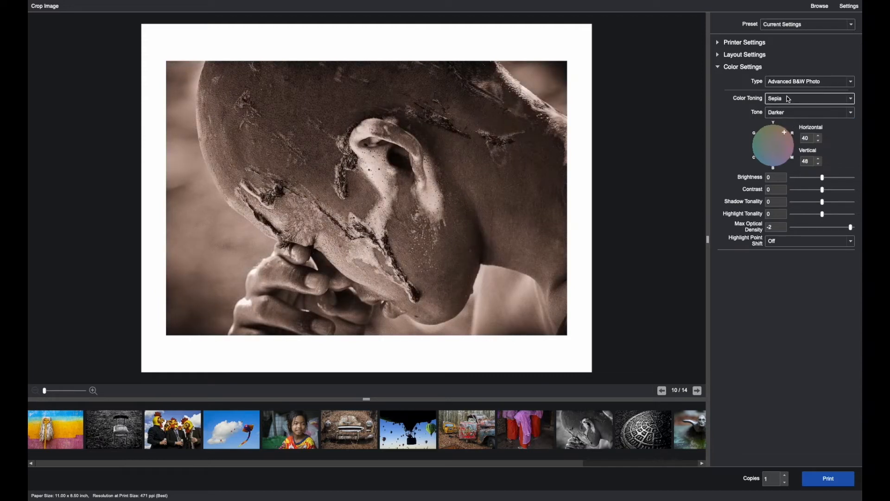
pyautogui.click(809, 98)
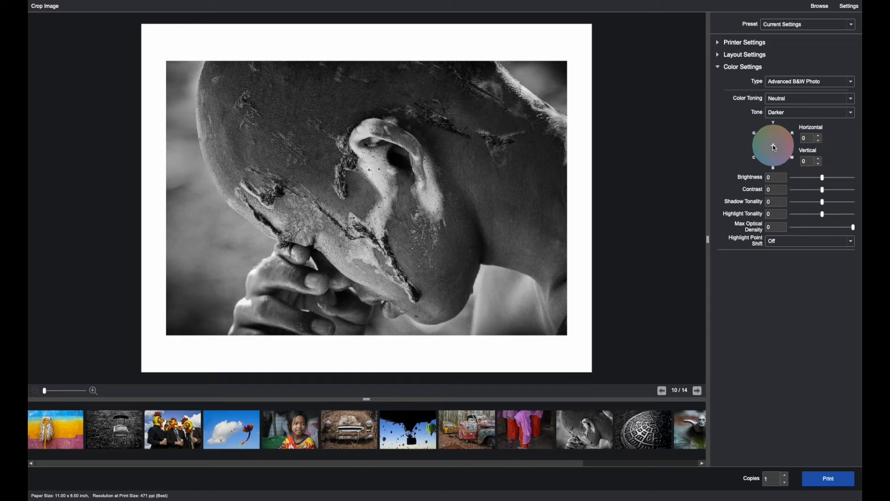
# Step: Drag the colour wheel point through yellow, reddish, cyan and purple tints, ending near neutral
pyautogui.moveTo(773, 147); pyautogui.dragTo(774, 136)
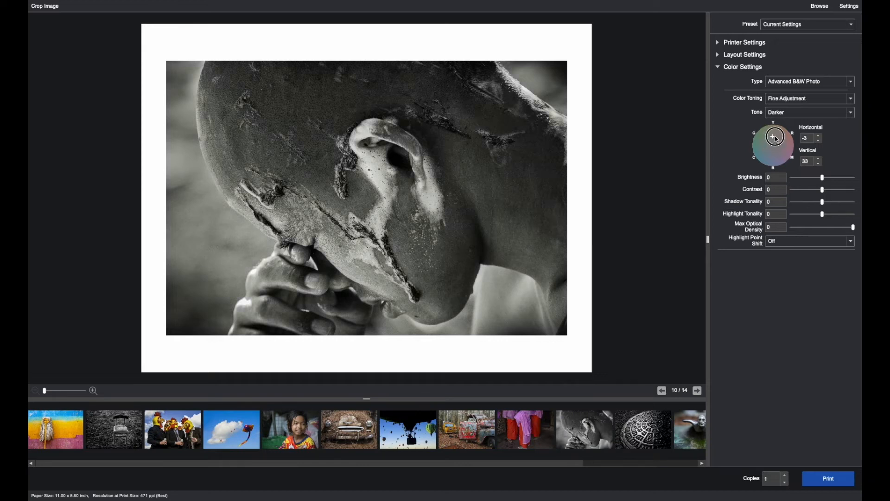
pyautogui.moveTo(775, 137); pyautogui.dragTo(771, 140)
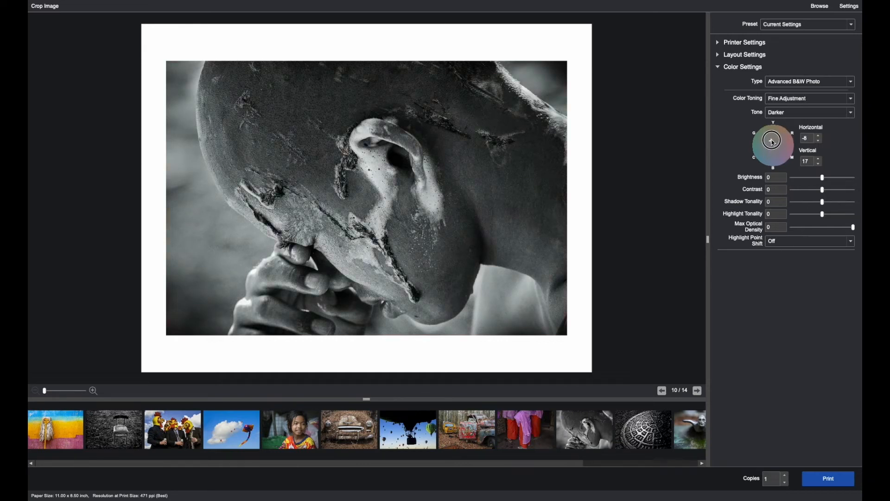
pyautogui.moveTo(771, 140); pyautogui.dragTo(789, 144)
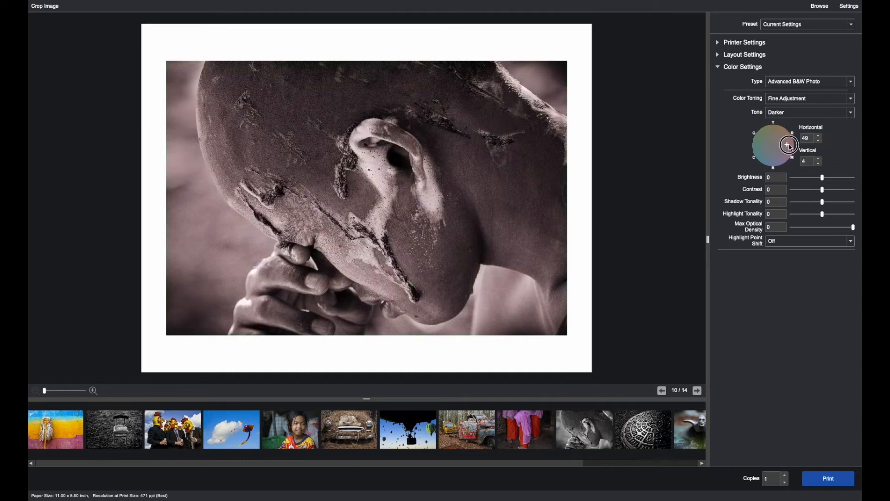
pyautogui.moveTo(789, 144); pyautogui.dragTo(763, 154)
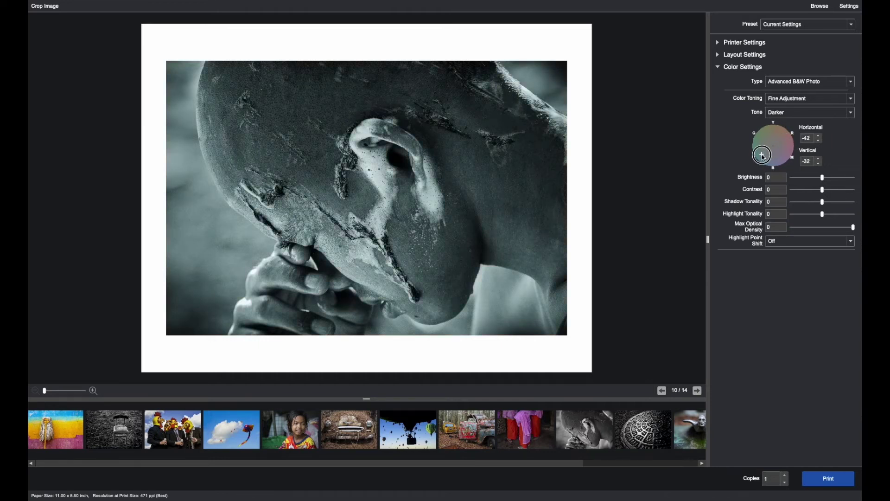
pyautogui.moveTo(762, 154); pyautogui.dragTo(776, 153)
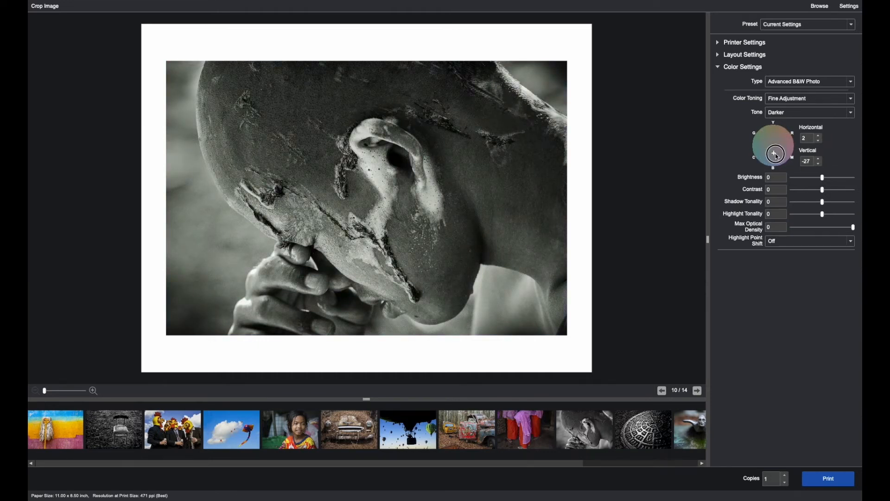
pyautogui.moveTo(774, 154); pyautogui.dragTo(771, 132)
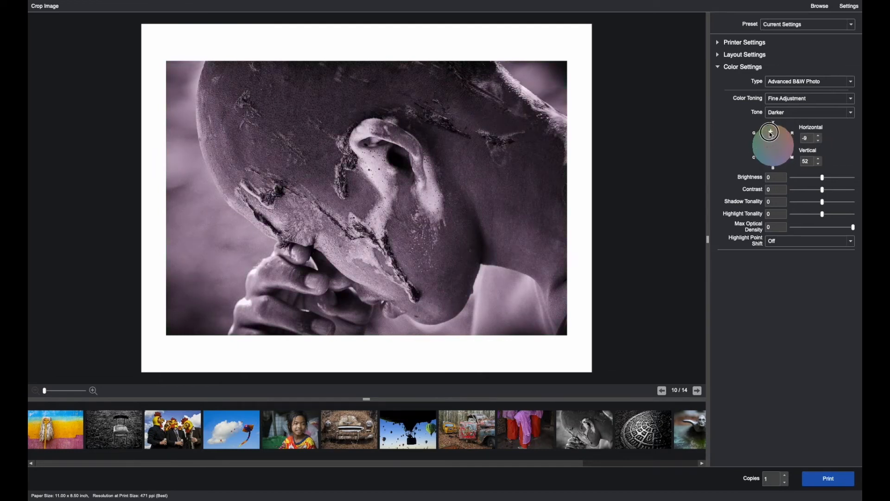
pyautogui.moveTo(770, 132); pyautogui.dragTo(771, 146)
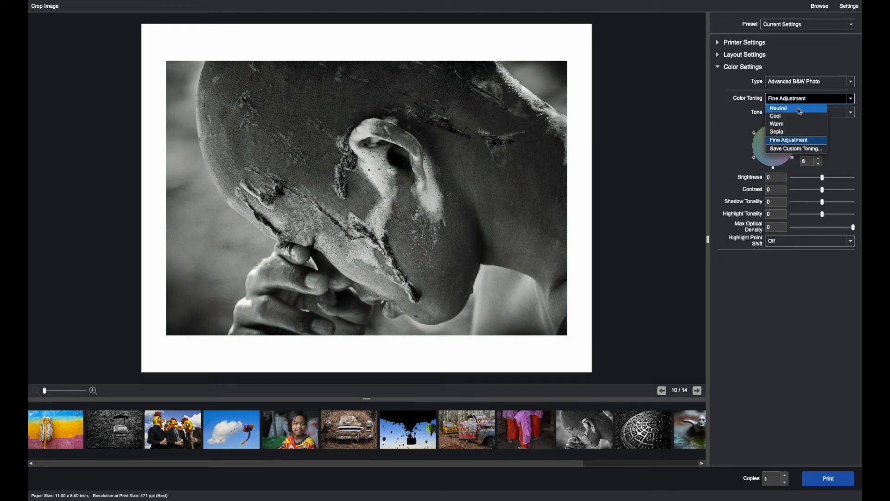
# Step: Reset the toning to Neutral with zero tint and show the Tone darkness choices
pyautogui.click(778, 107)
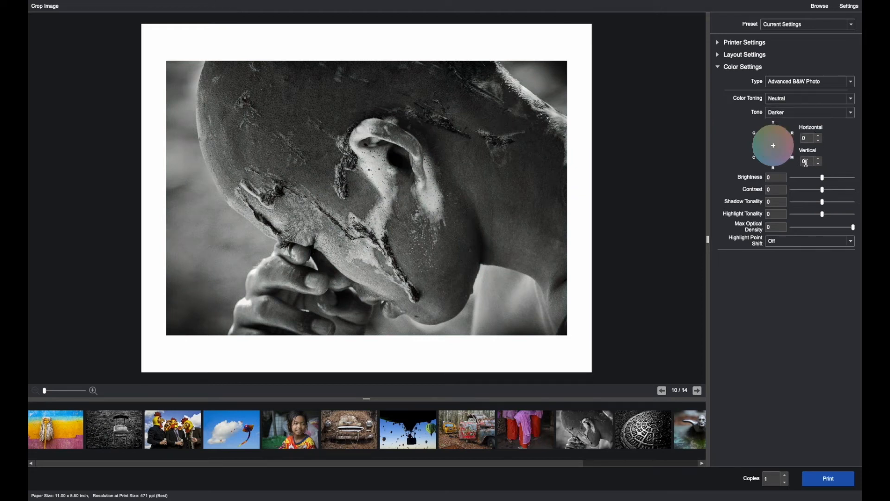
pyautogui.click(809, 98)
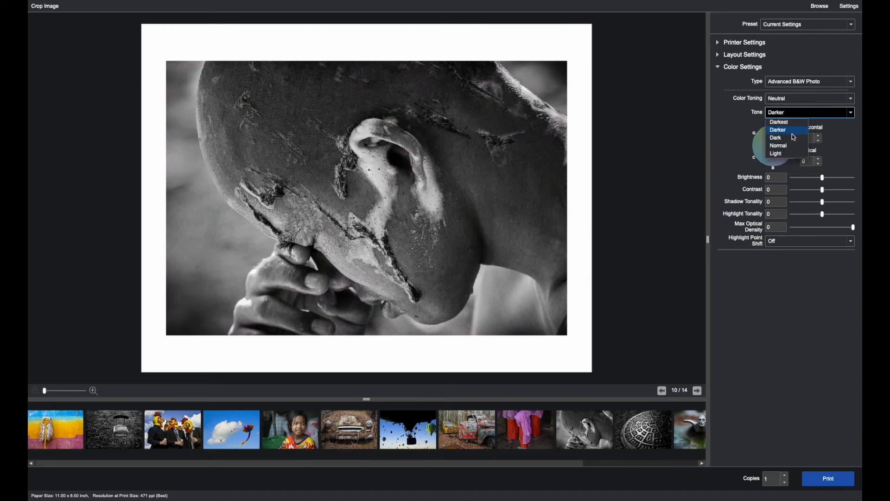
pyautogui.moveTo(788, 145)
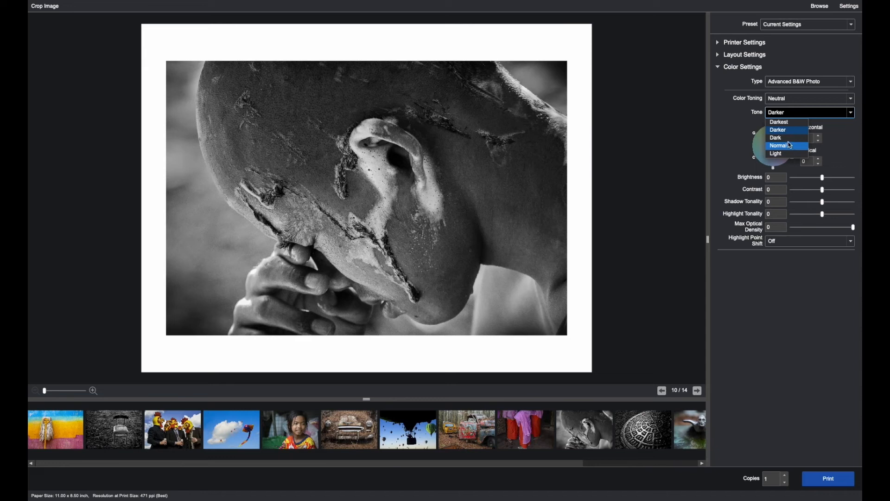
pyautogui.moveTo(783, 139)
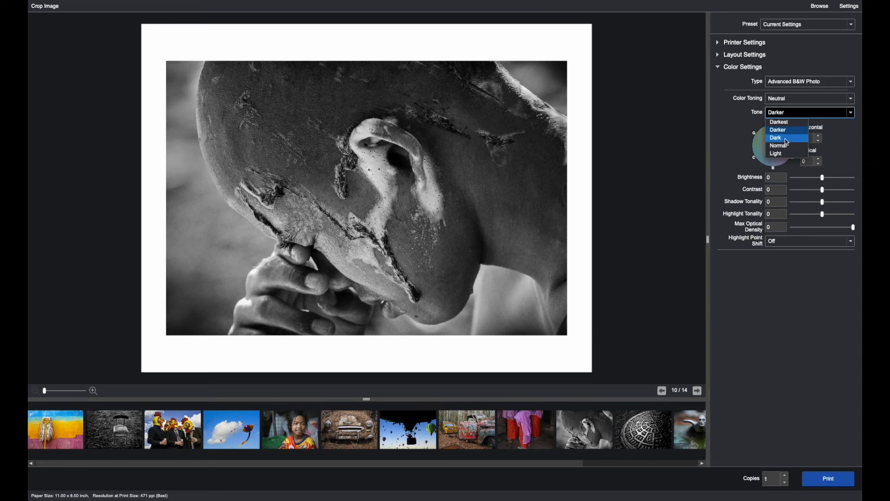
pyautogui.moveTo(781, 130)
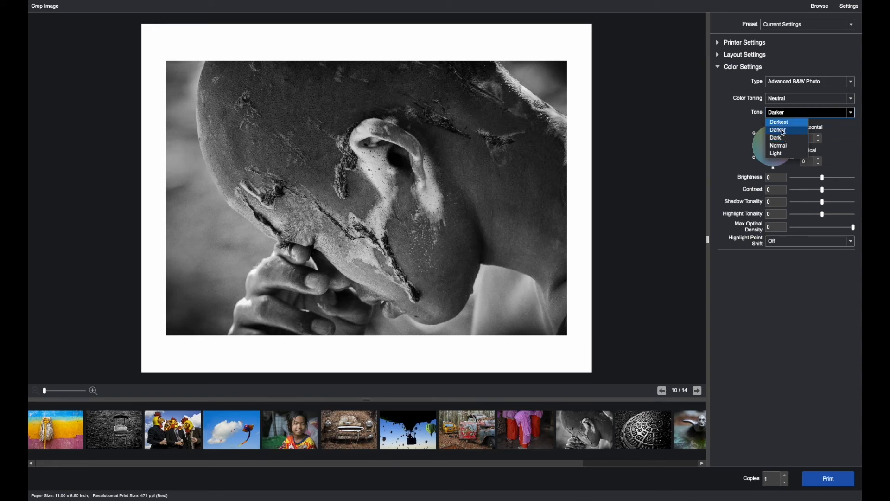
pyautogui.moveTo(779, 145)
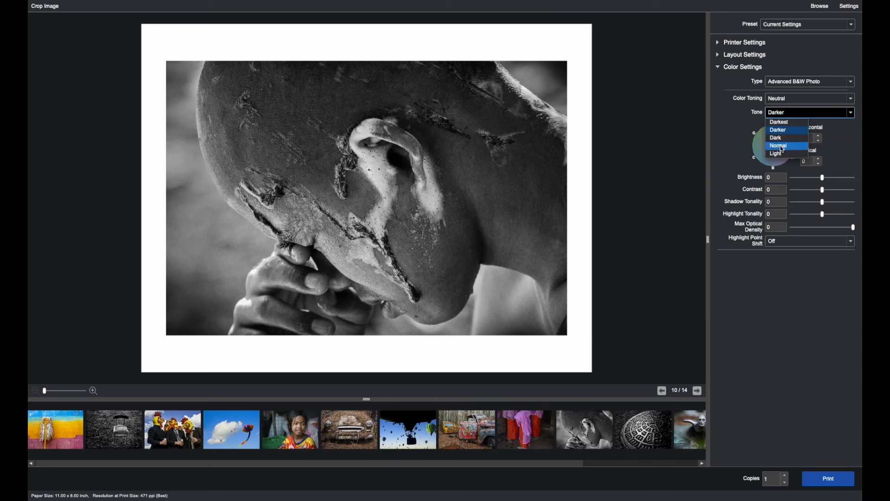
pyautogui.moveTo(776, 137)
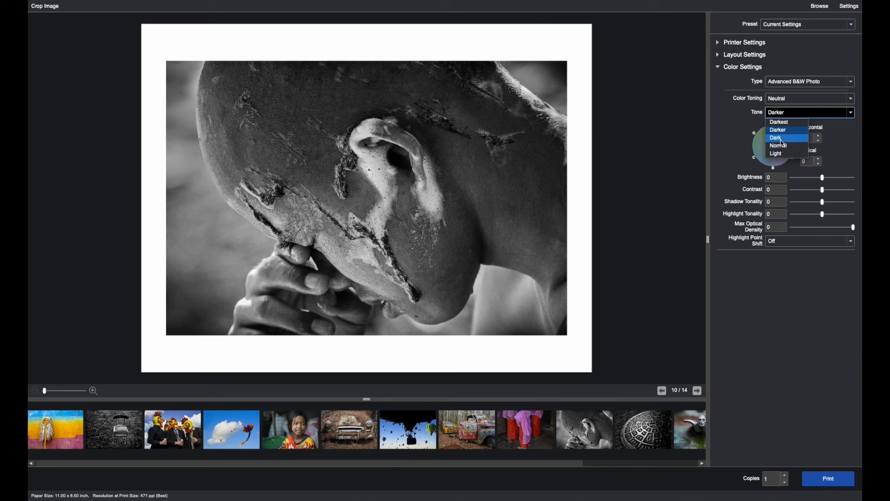
# Step: Set the print Tone to Dark instead of Darker
pyautogui.click(775, 138)
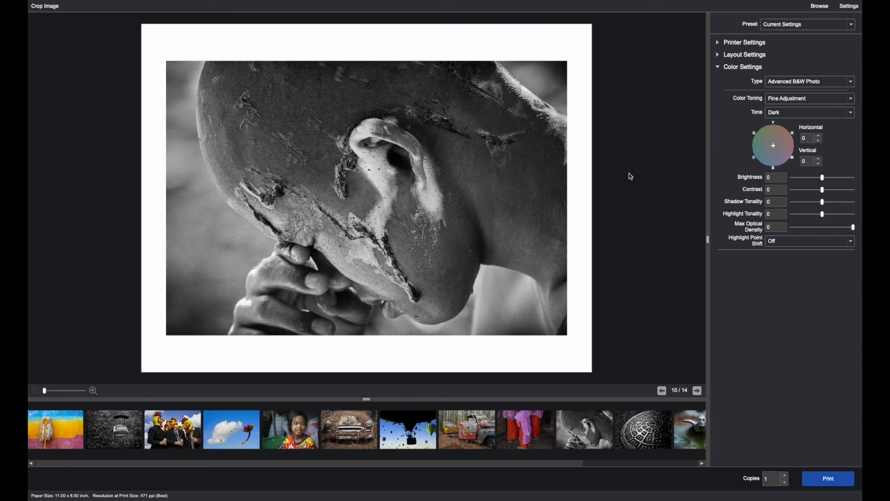
pyautogui.moveTo(801, 274)
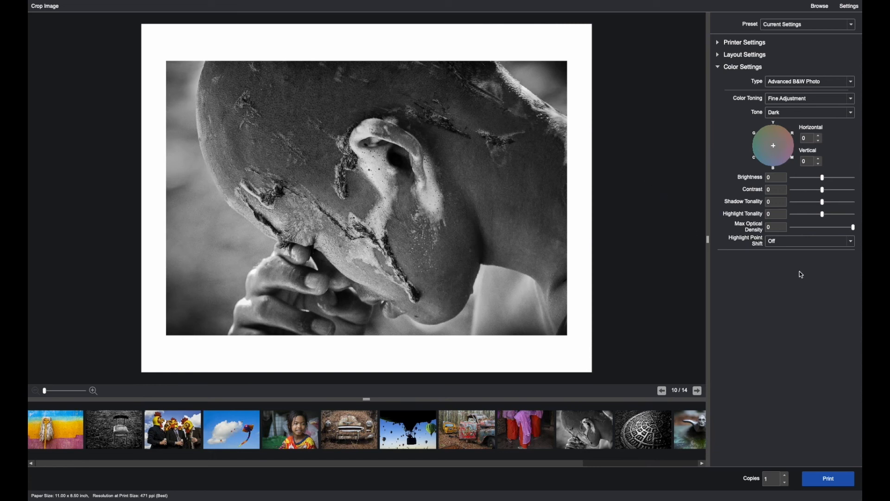
pyautogui.moveTo(781, 236)
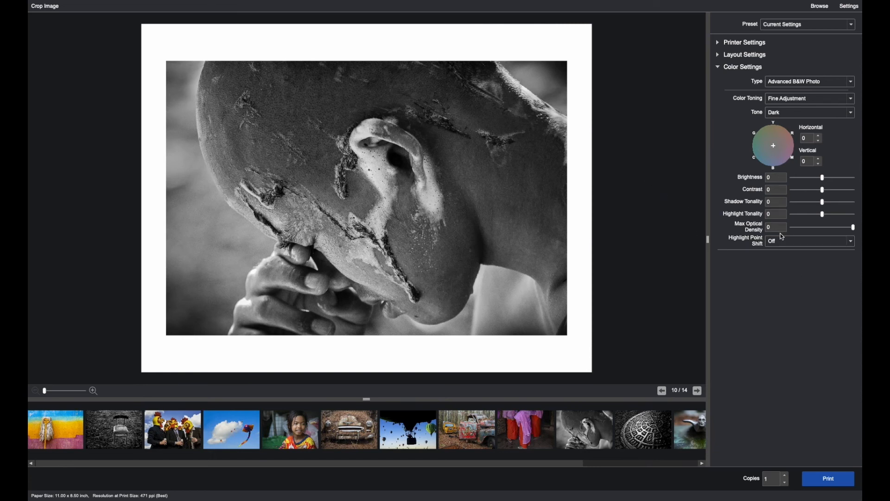
pyautogui.moveTo(829, 178)
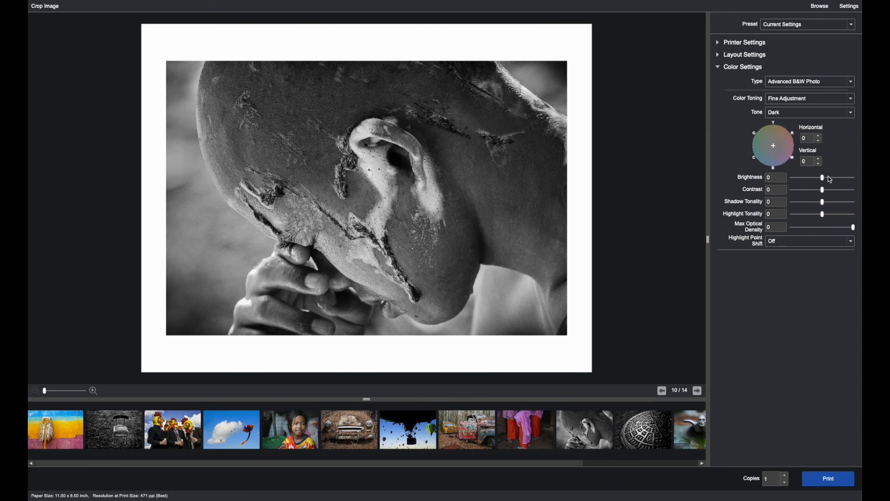
pyautogui.moveTo(835, 175)
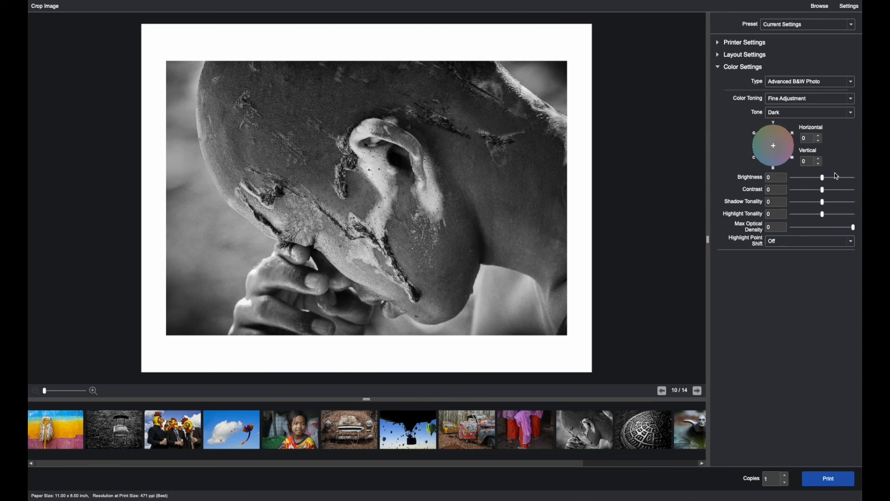
pyautogui.moveTo(797, 192)
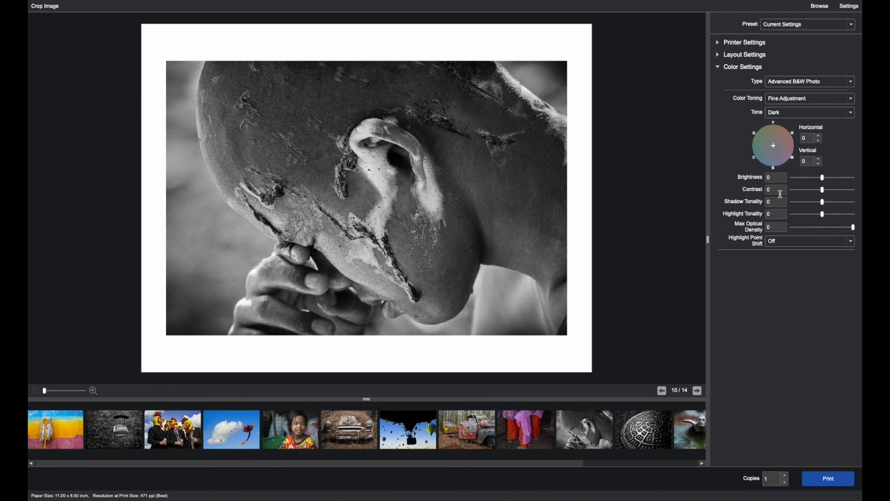
pyautogui.moveTo(782, 348)
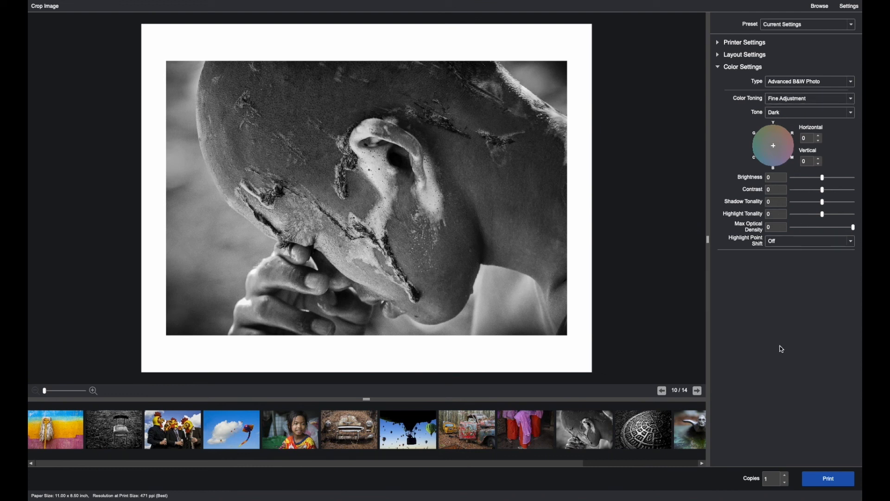